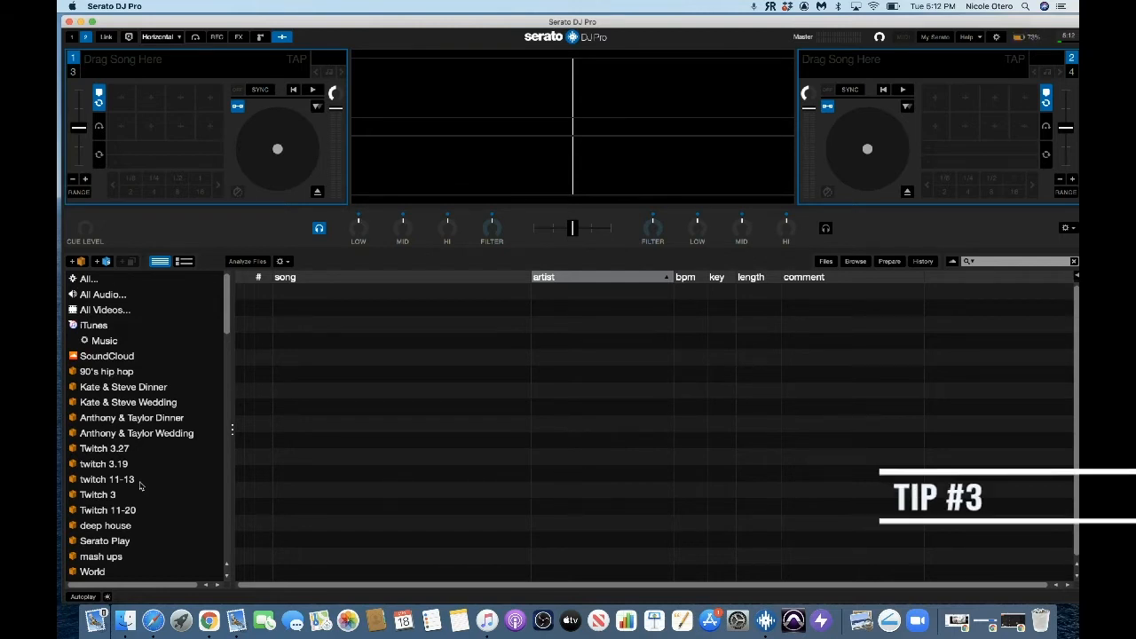
# Select All... in the sidebar to list the full library by artist, song, bpm, key, length, comment.
pyautogui.click(88, 277)
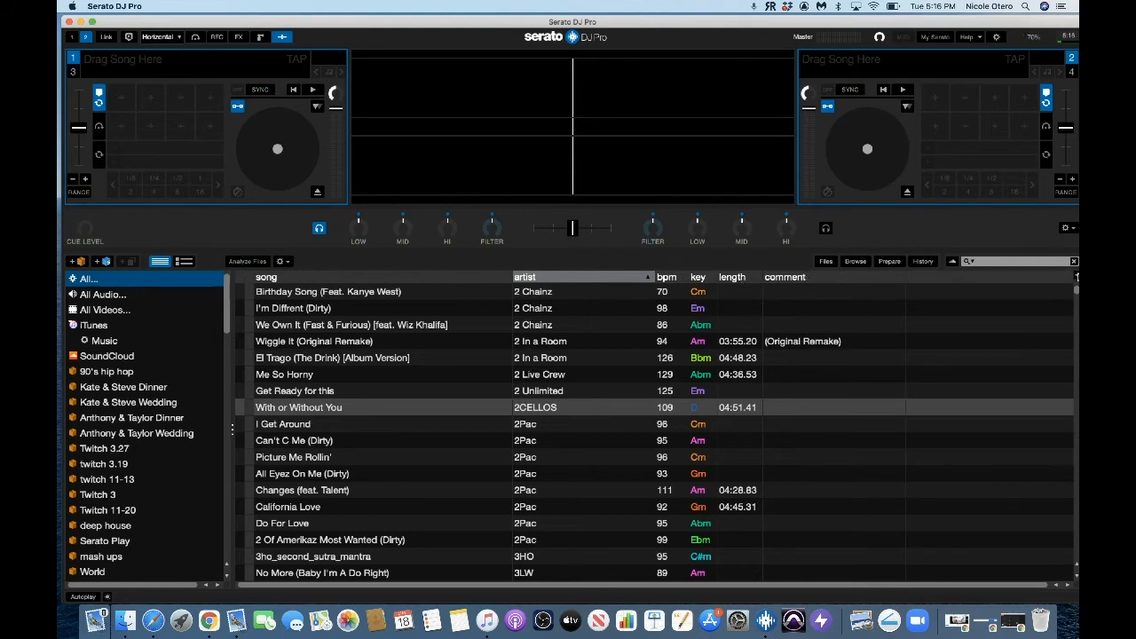
# Open the column chooser at the right end of the All list header.
pyautogui.click(1072, 261)
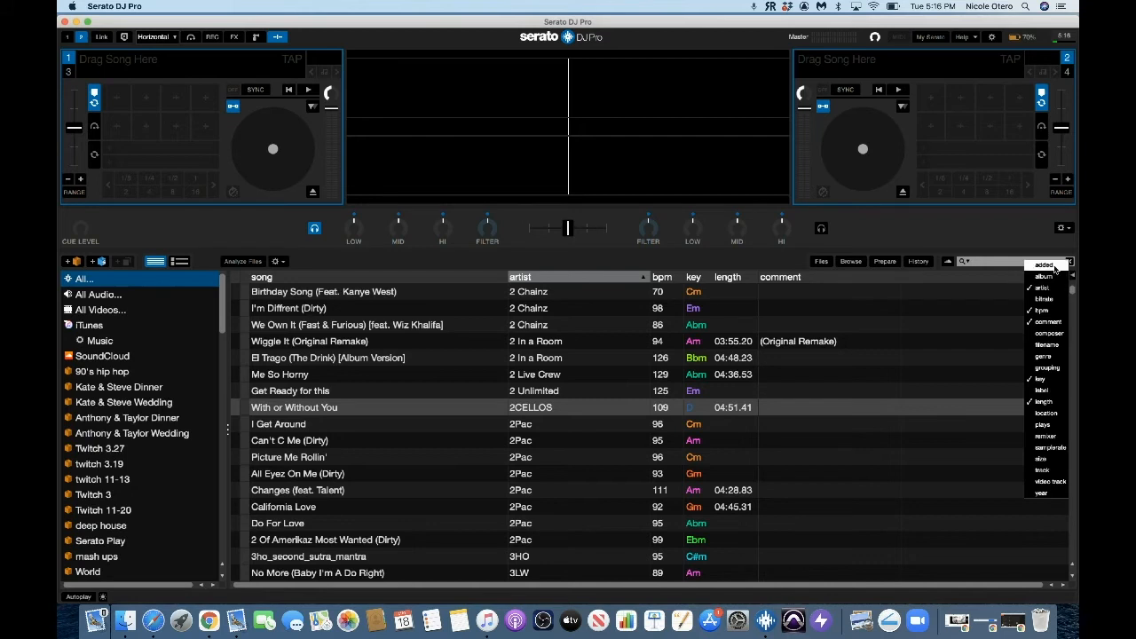